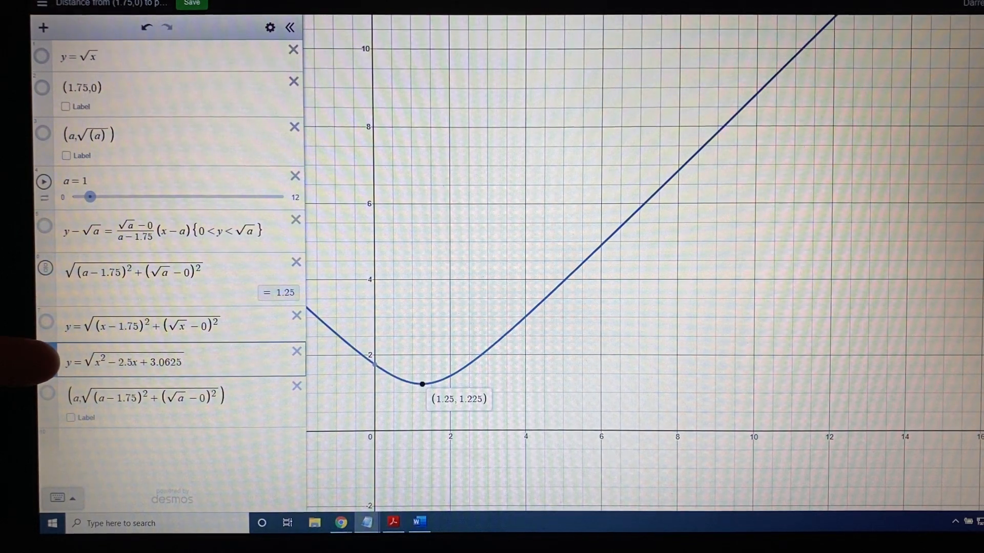
Hide the distance curve, show y=√x, points (a,√a) and (1.75,0) with their segment, then adjust a.
left_click(43, 361)
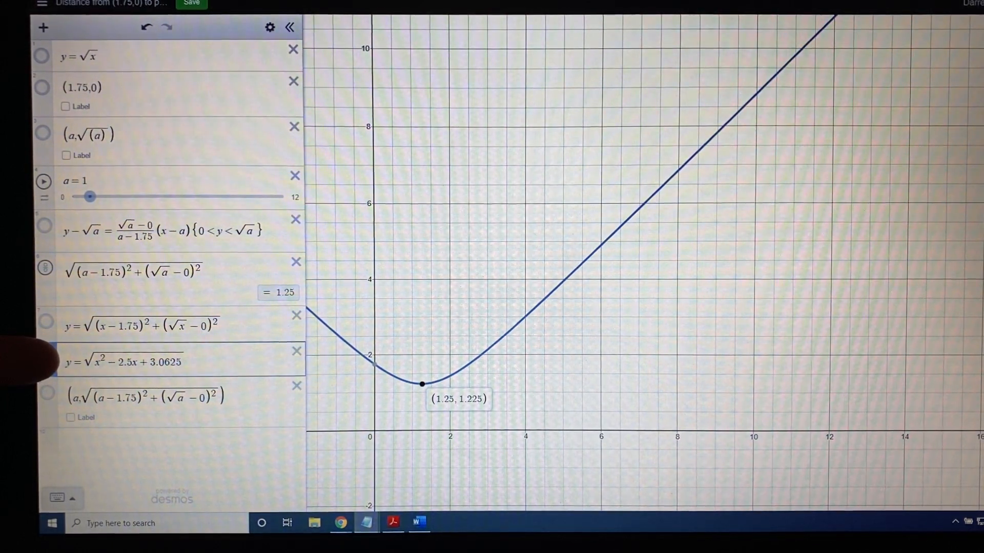
left_click(45, 362)
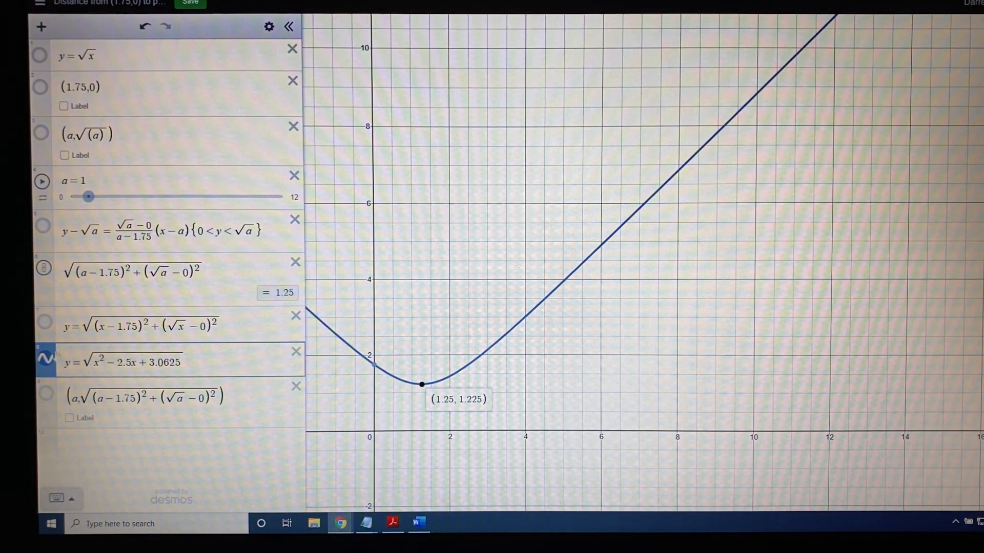
left_click(42, 362)
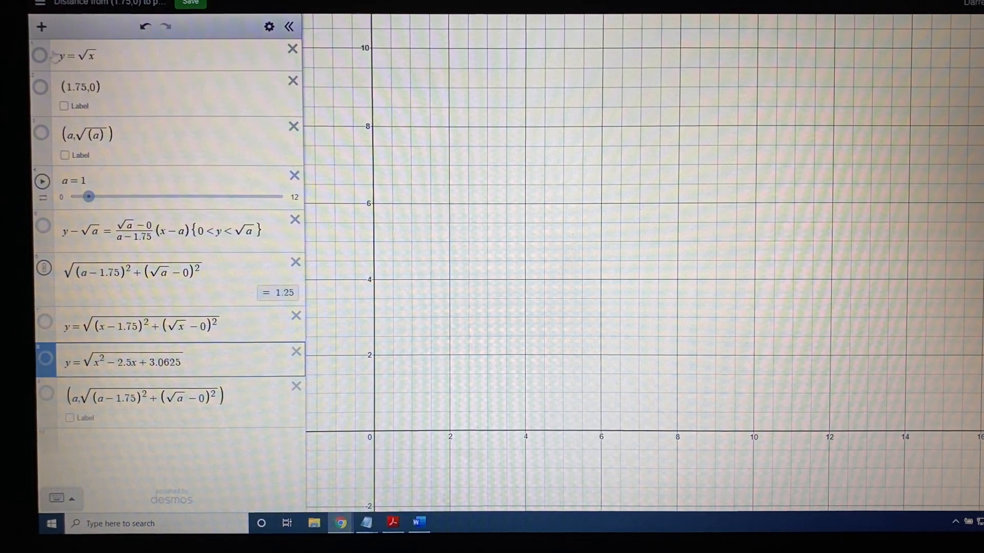
left_click(41, 55)
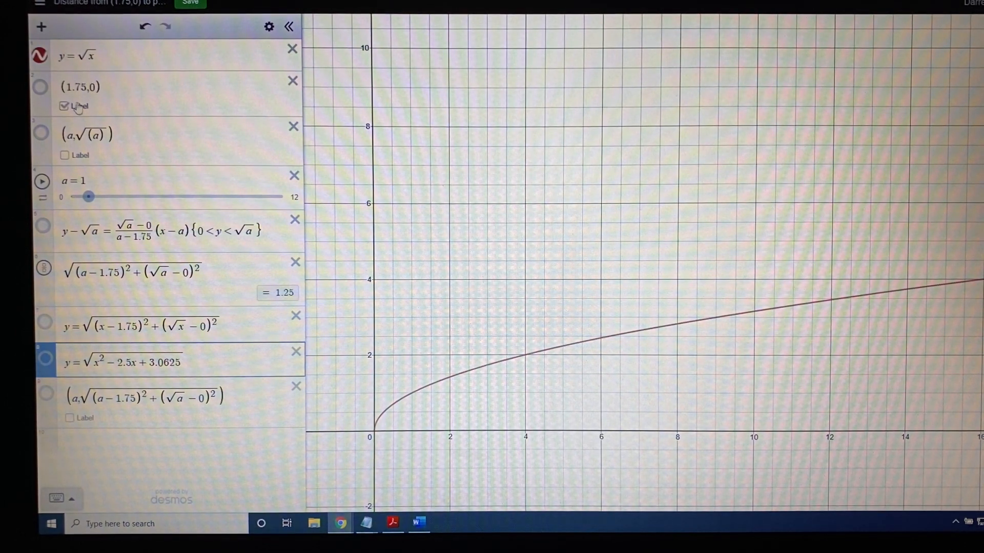
left_click(63, 106)
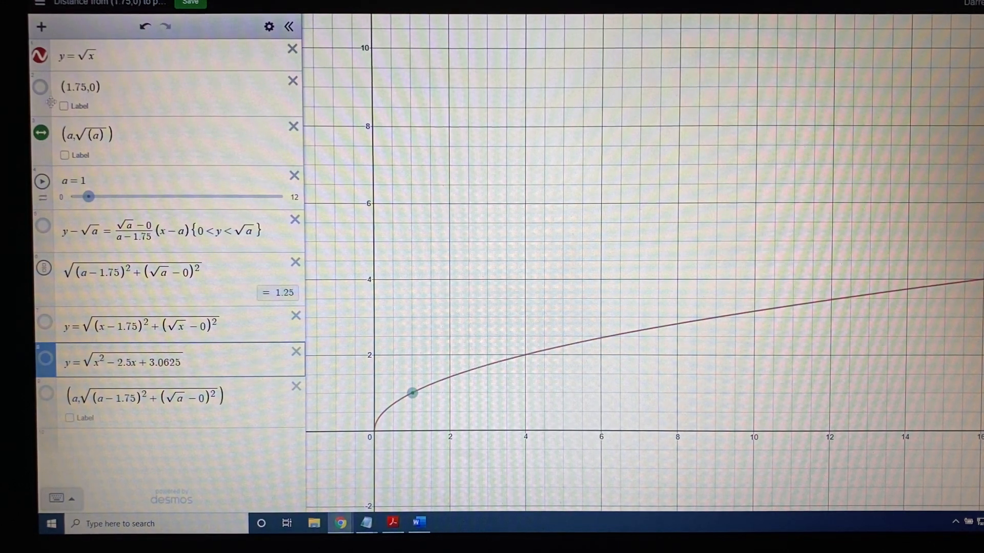
left_click(42, 87)
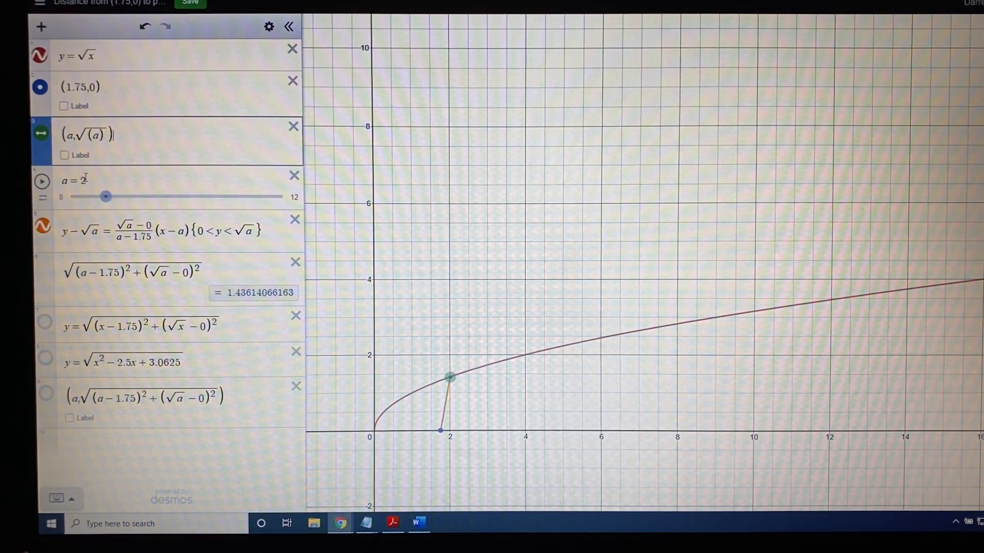
left_click_drag(106, 196, 112, 196)
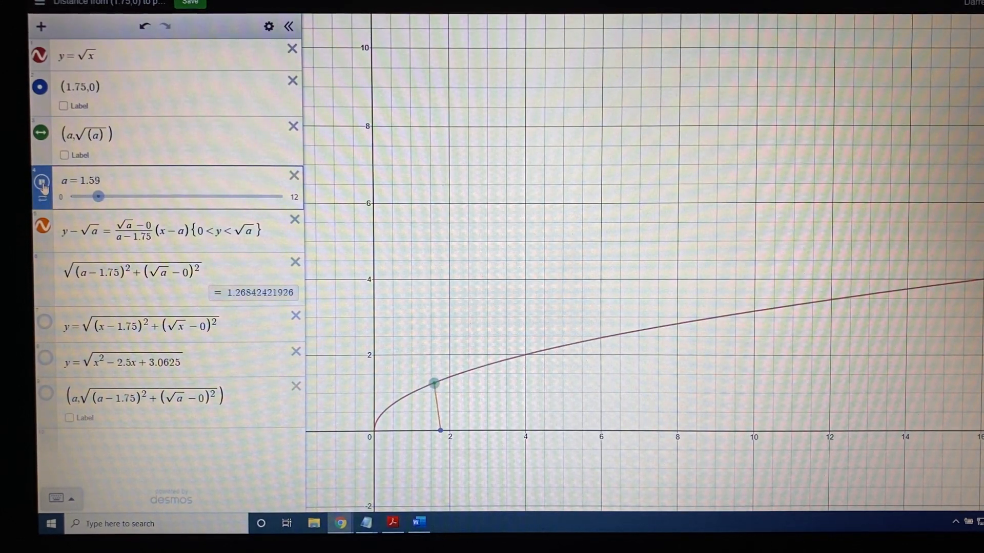
Drag the a slider up to about 2.19, making the distance about 1.5378.
left_click_drag(98, 196, 109, 196)
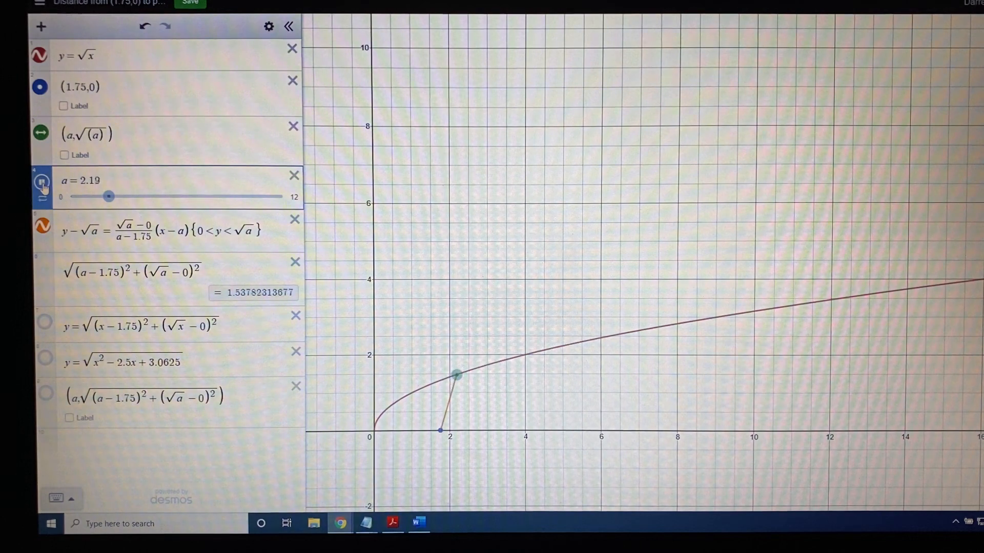
Raise a step by step to about 8.33, moving the point far along the curve.
left_click_drag(109, 196, 120, 196)
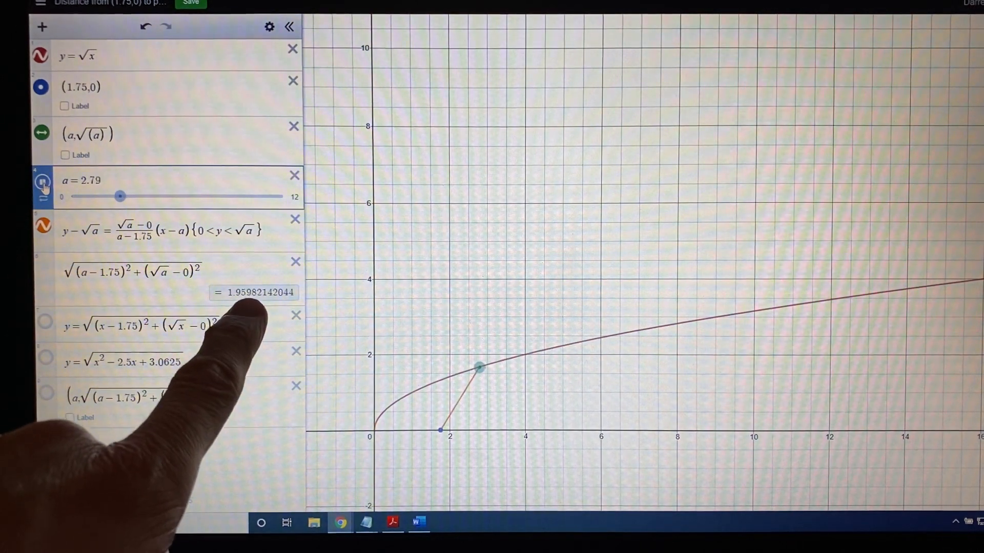
left_click_drag(120, 197, 130, 197)
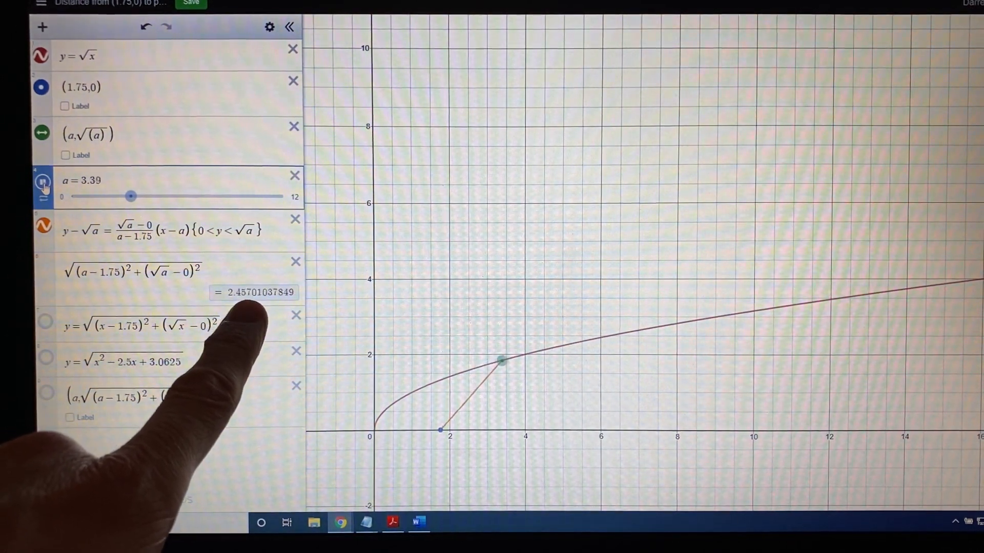
left_click_drag(130, 196, 140, 197)
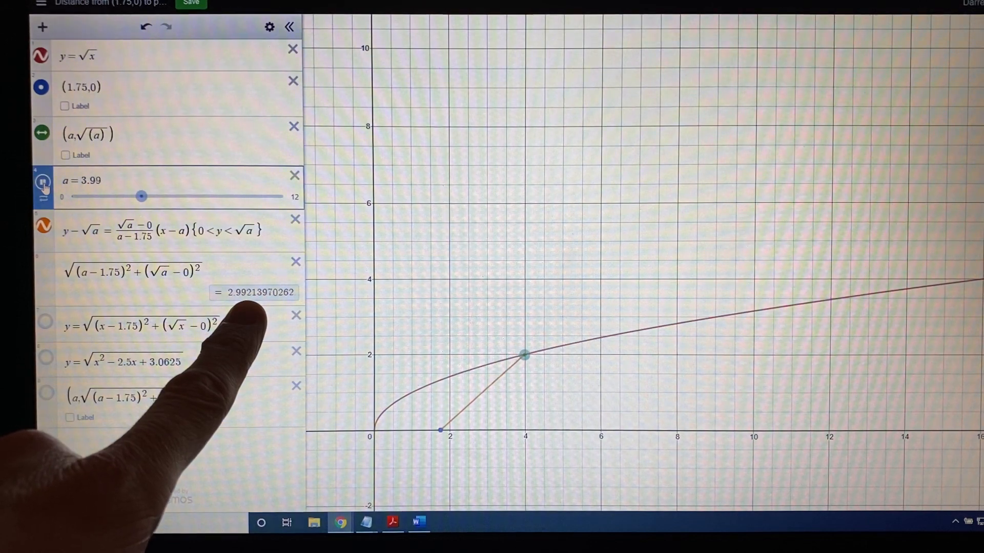
left_click_drag(140, 196, 156, 197)
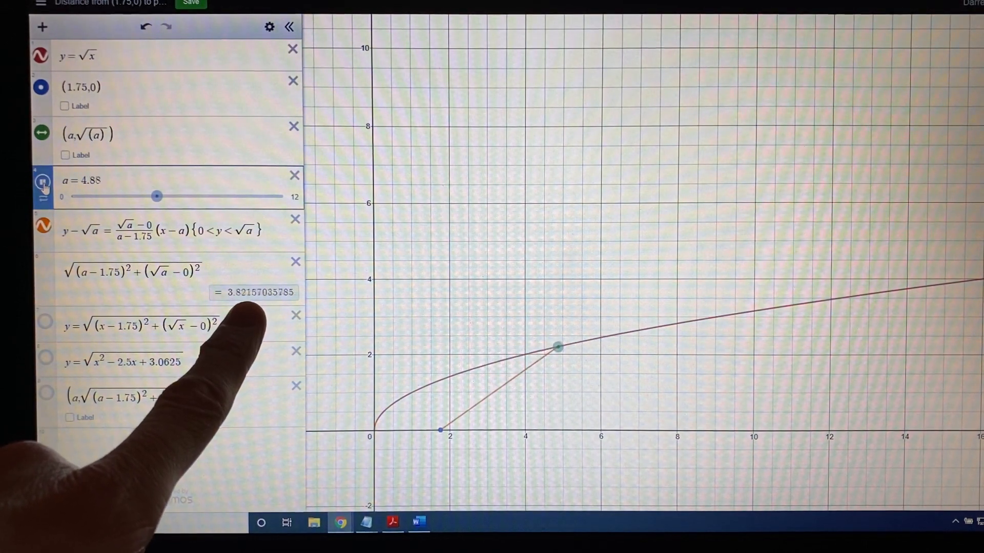
left_click_drag(157, 196, 167, 196)
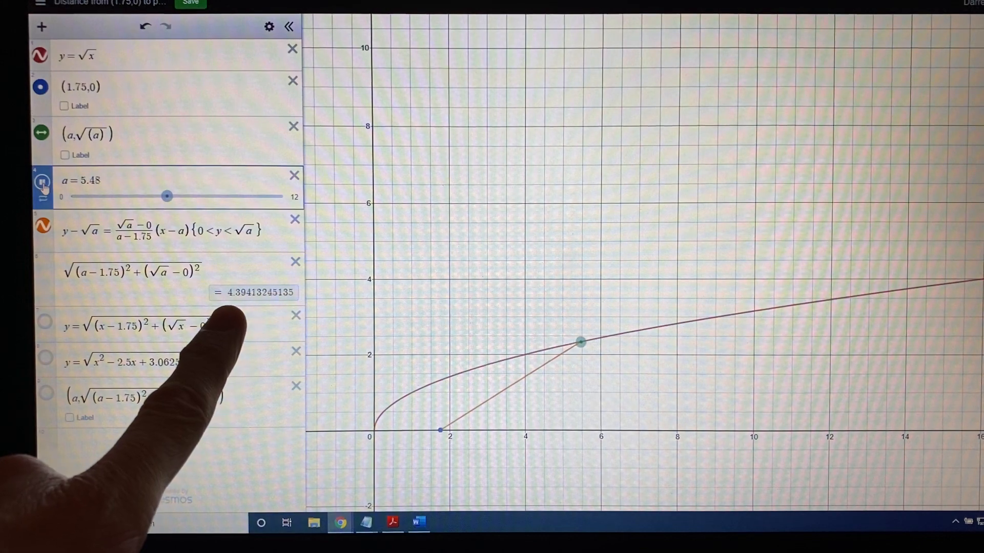
left_click_drag(167, 196, 177, 196)
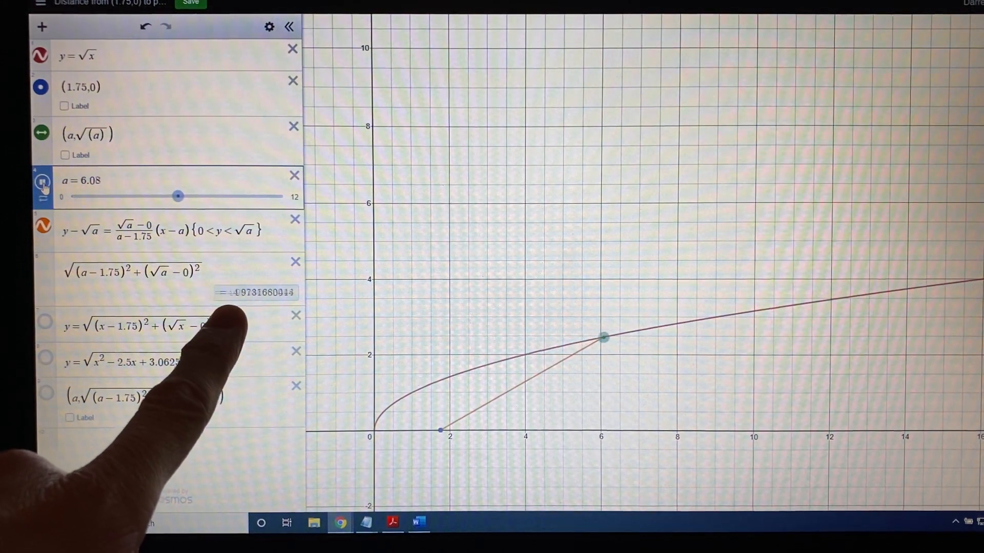
left_click_drag(178, 196, 188, 196)
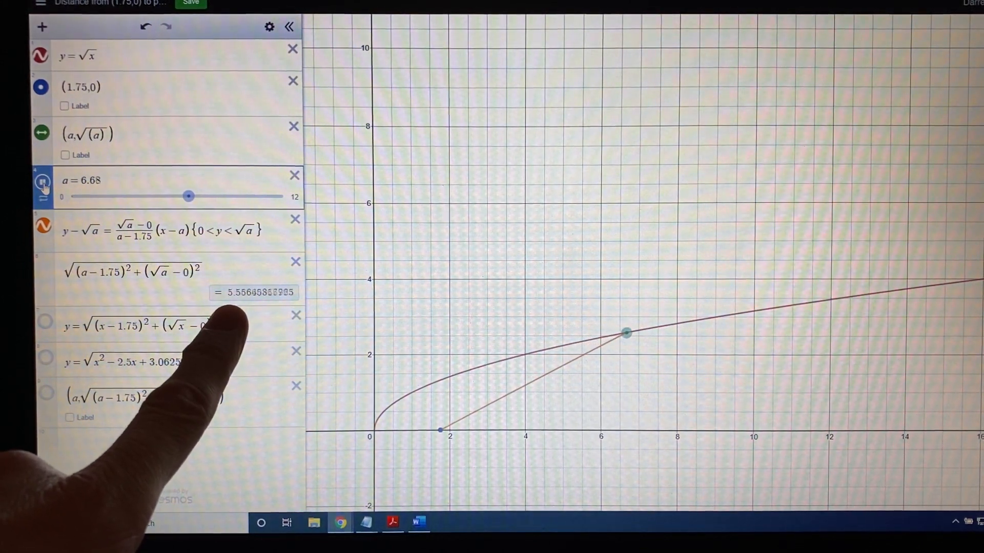
left_click_drag(188, 196, 200, 196)
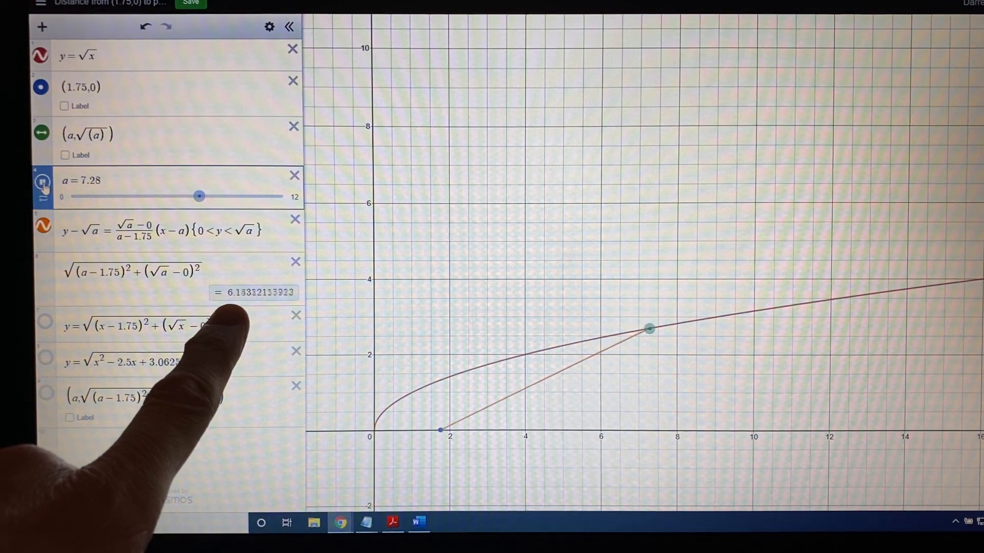
left_click_drag(199, 196, 210, 196)
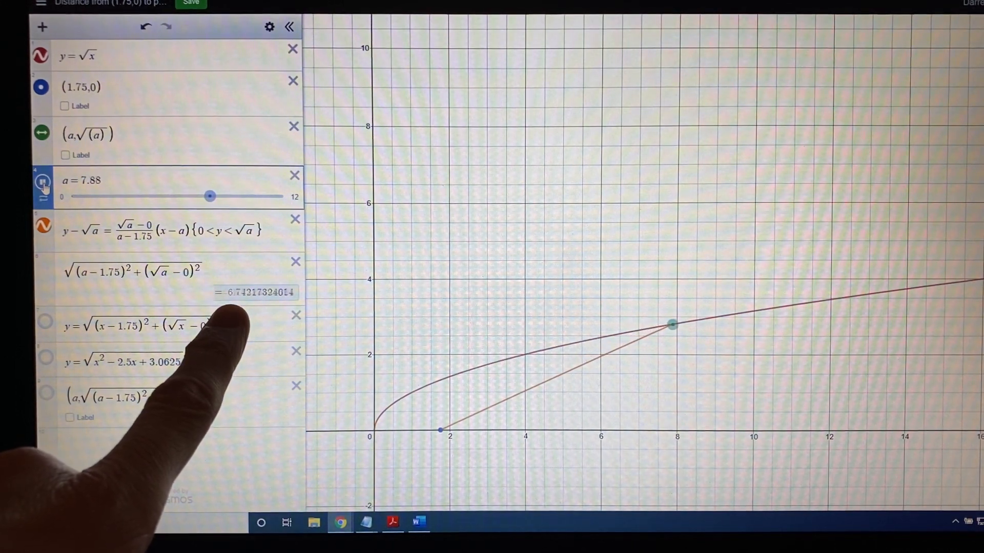
left_click_drag(209, 196, 220, 196)
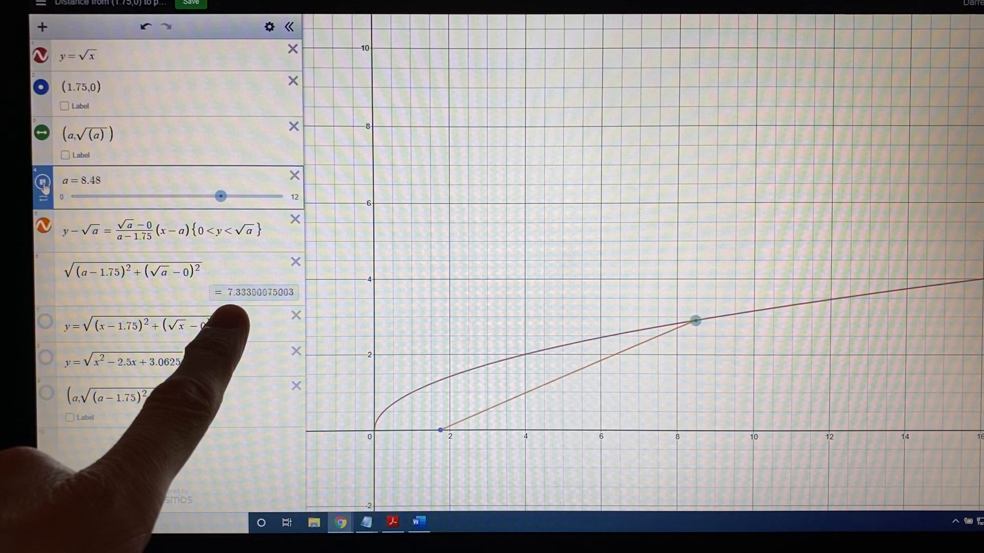
left_click_drag(220, 196, 231, 197)
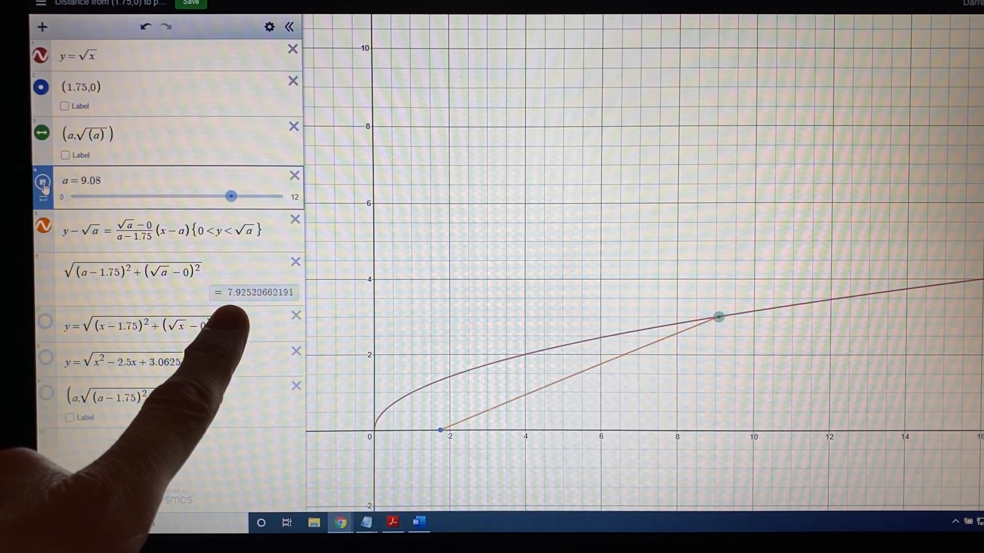
left_click_drag(231, 197, 242, 197)
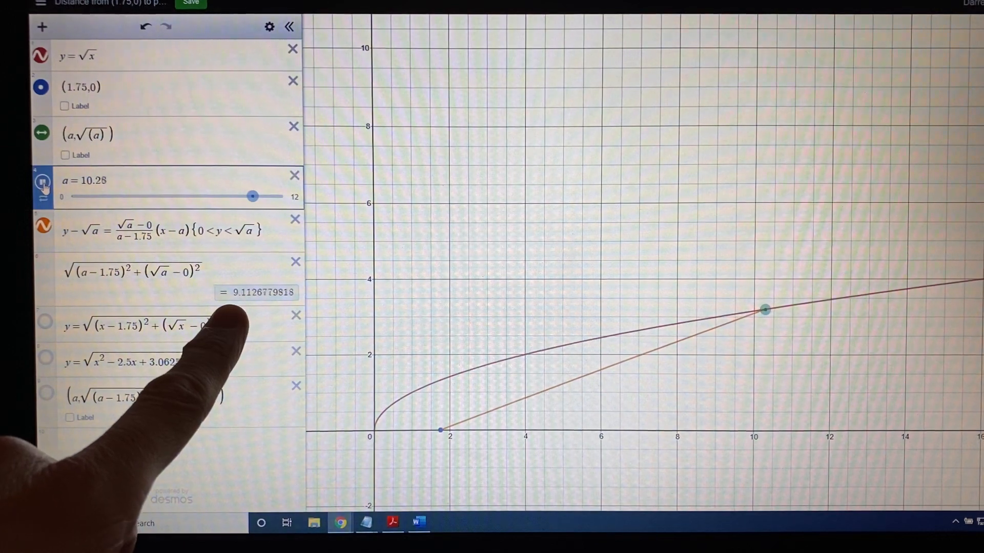
left_click_drag(252, 196, 262, 196)
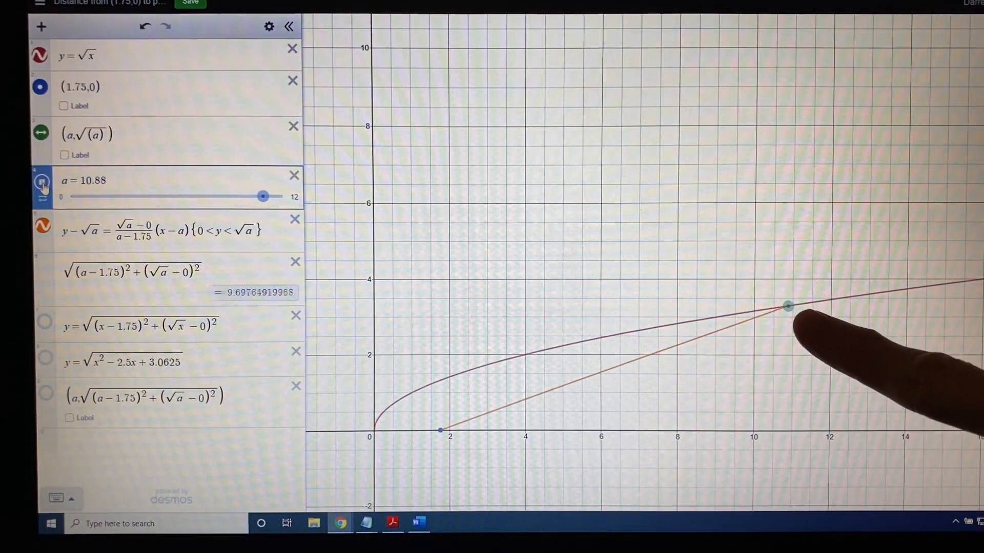
left_click_drag(262, 196, 273, 196)
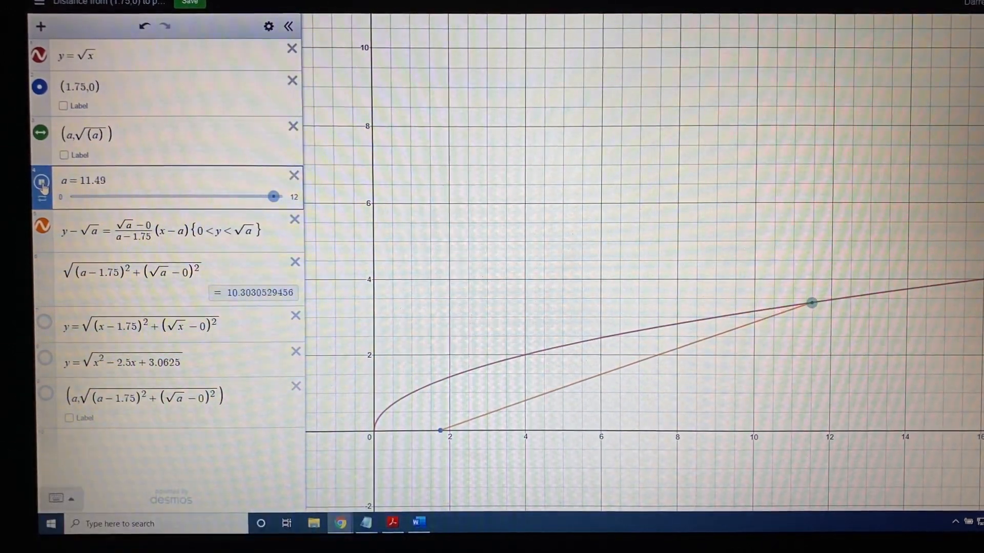
left_click_drag(273, 197, 282, 196)
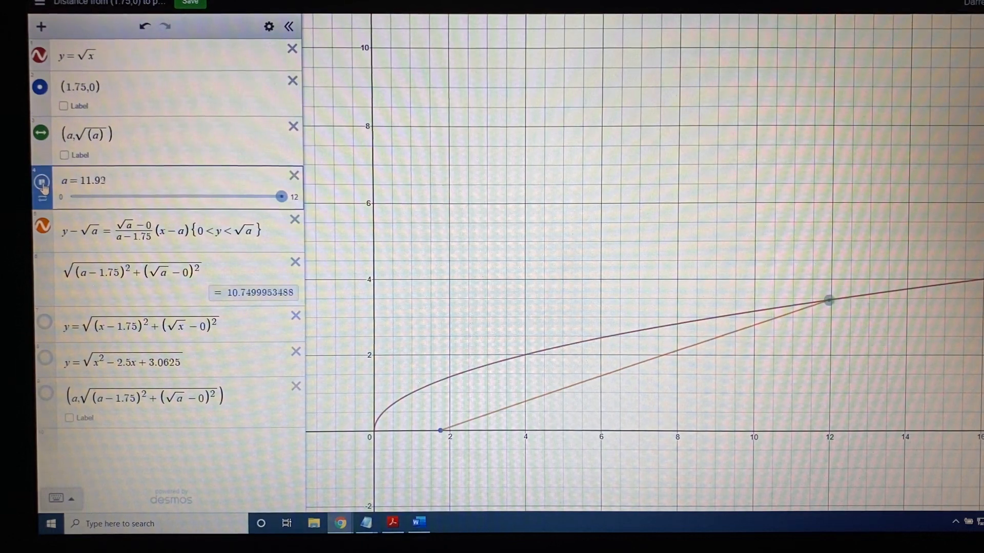
Lower a from about 8.33 to near 0, watching the distance bottom out then grow.
left_click_drag(281, 196, 270, 196)
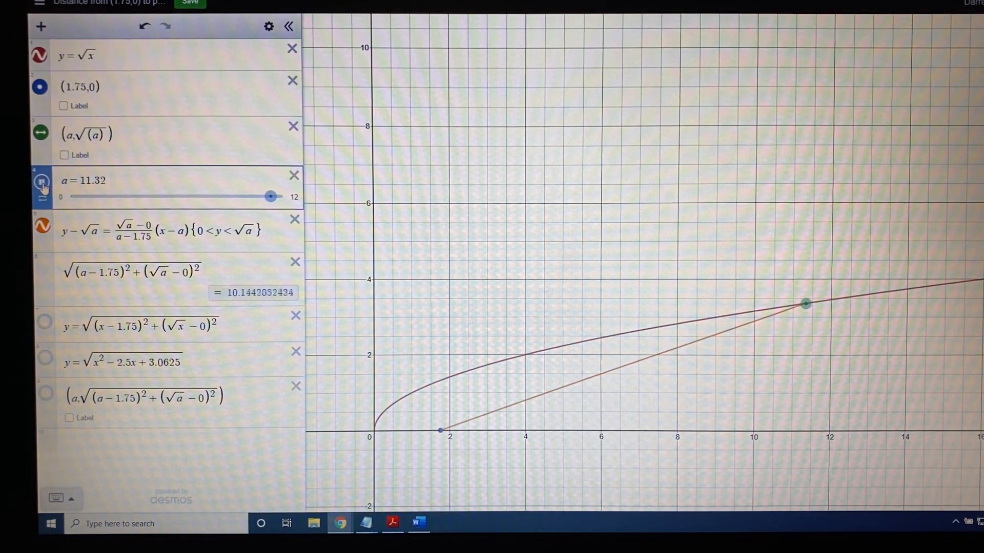
left_click_drag(269, 196, 260, 196)
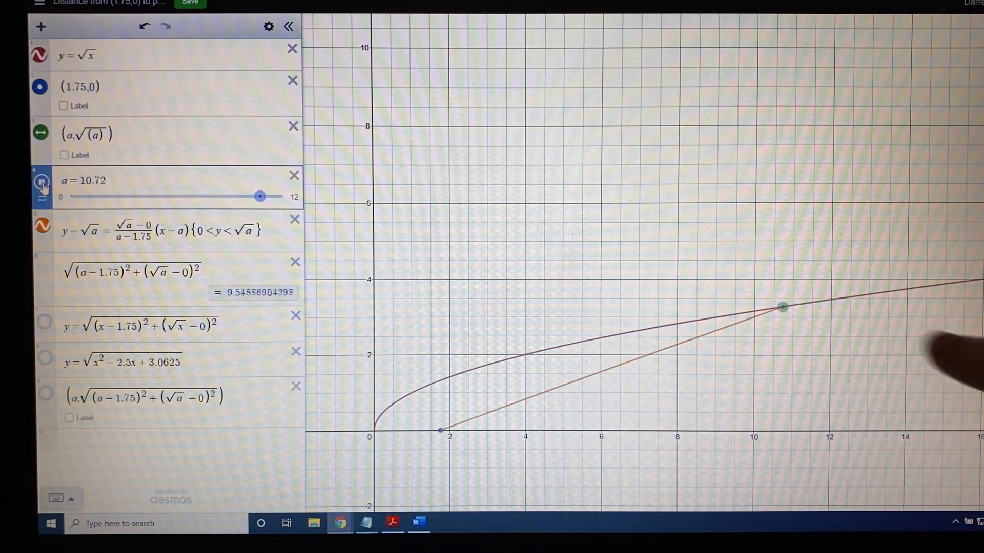
left_click_drag(260, 196, 249, 196)
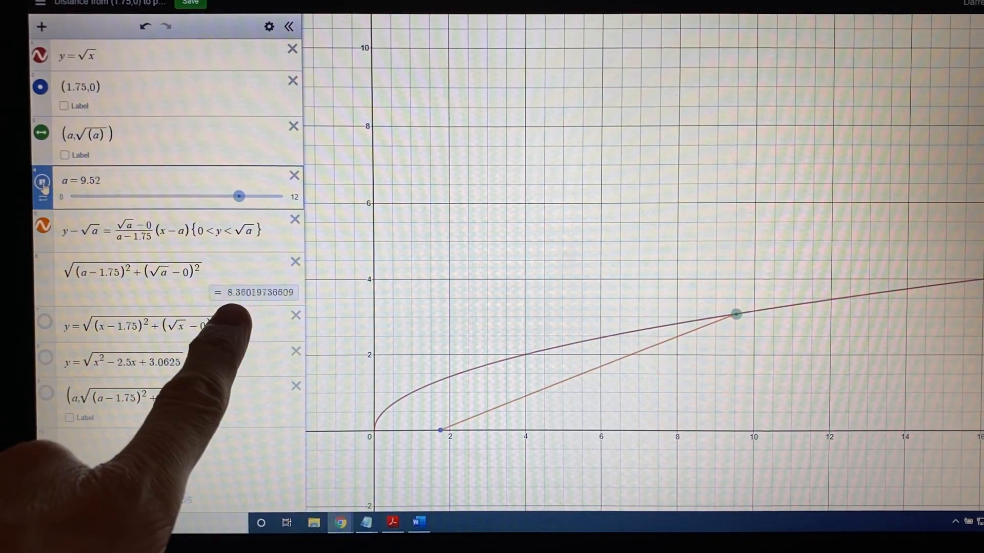
left_click_drag(240, 196, 210, 196)
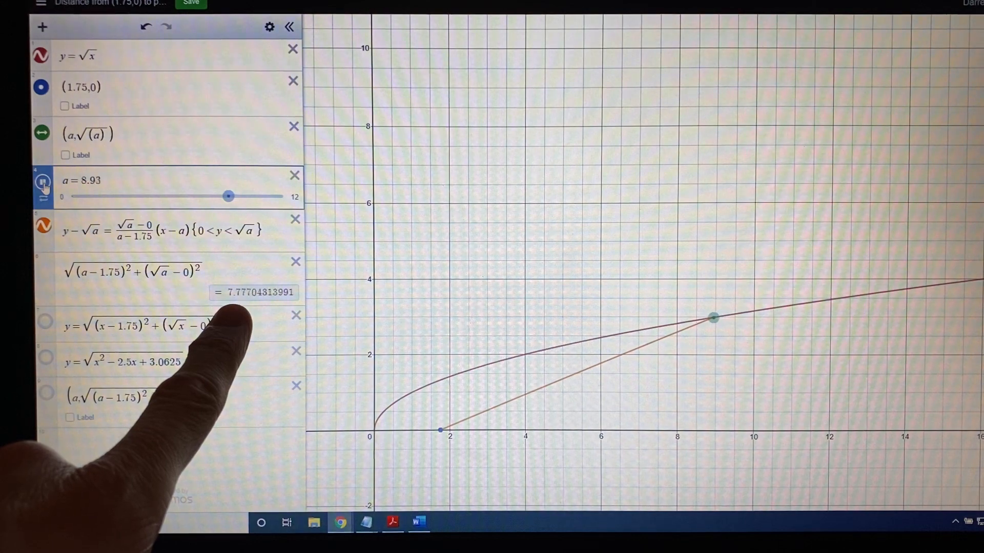
left_click_drag(228, 195, 218, 195)
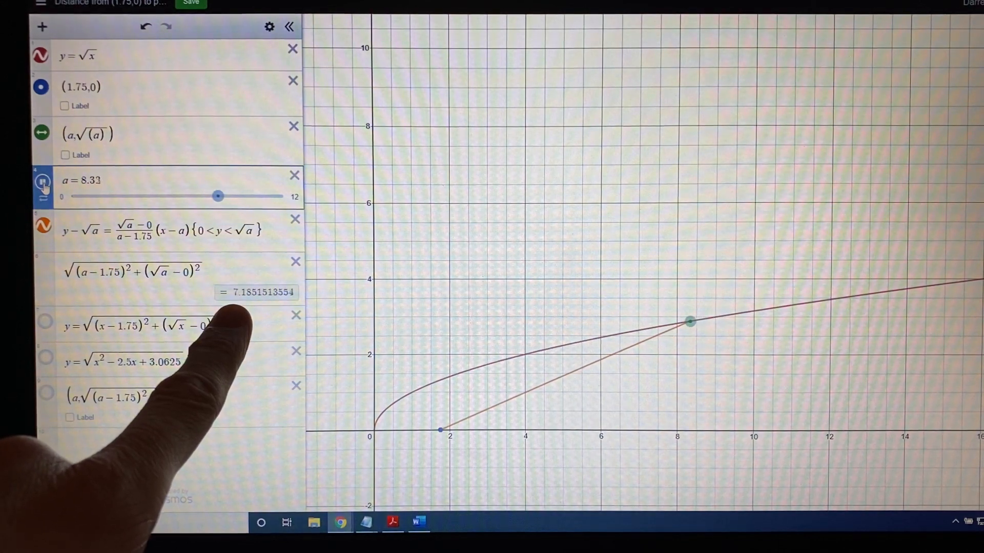
left_click_drag(218, 196, 207, 196)
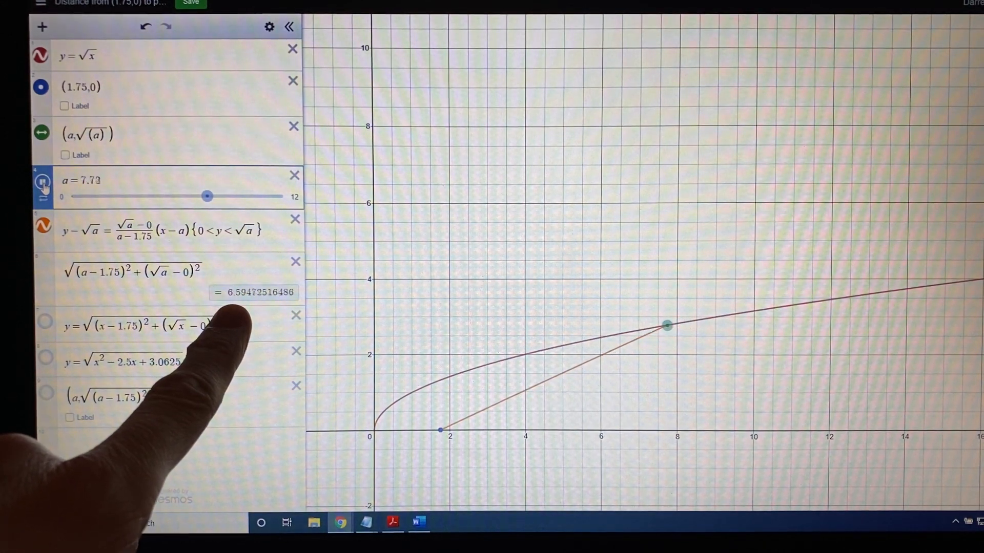
left_click_drag(207, 196, 196, 196)
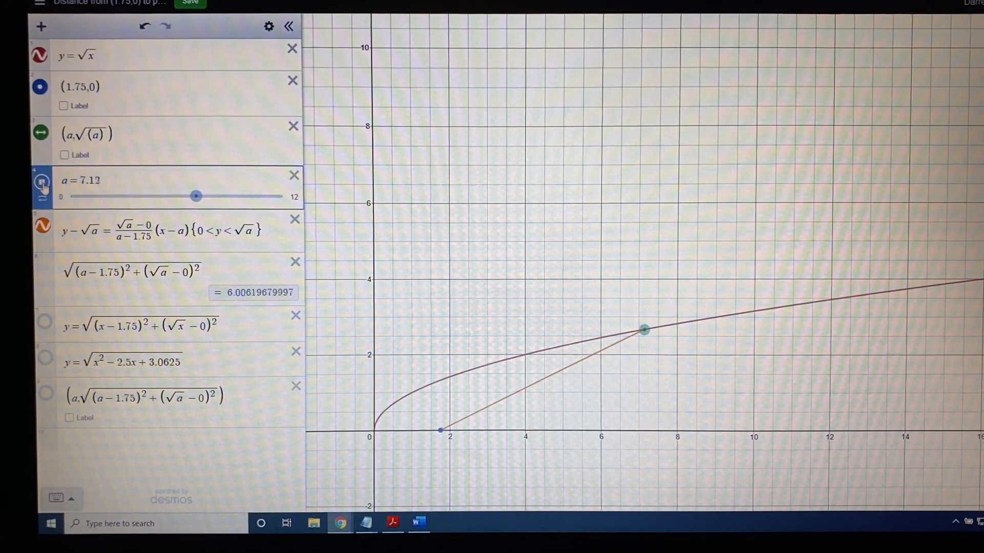
left_click_drag(195, 196, 184, 196)
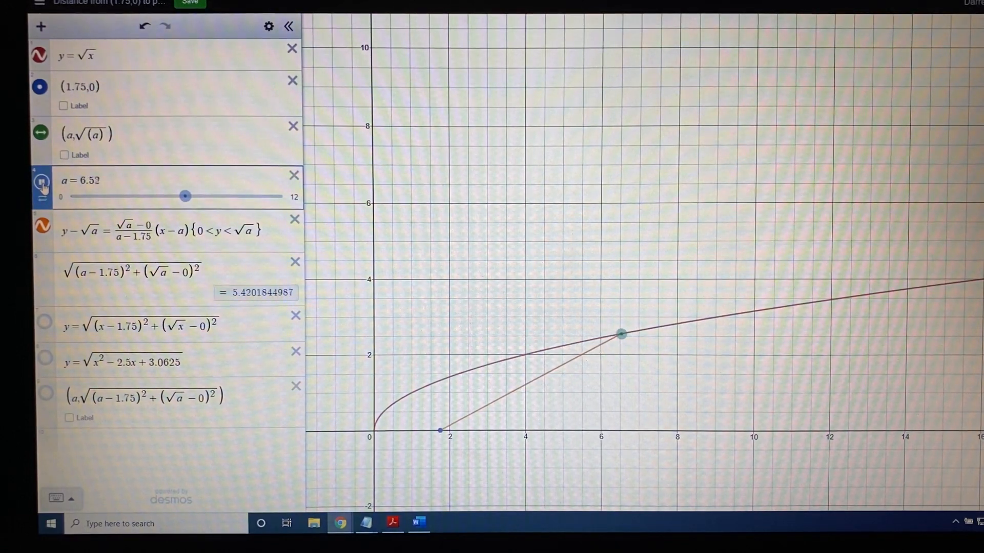
left_click_drag(184, 197, 174, 197)
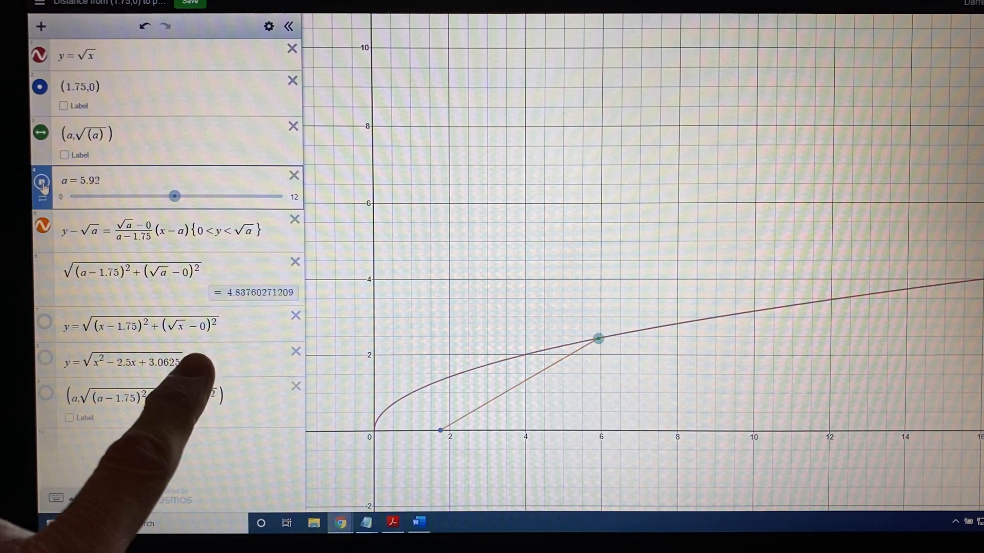
left_click_drag(174, 196, 164, 195)
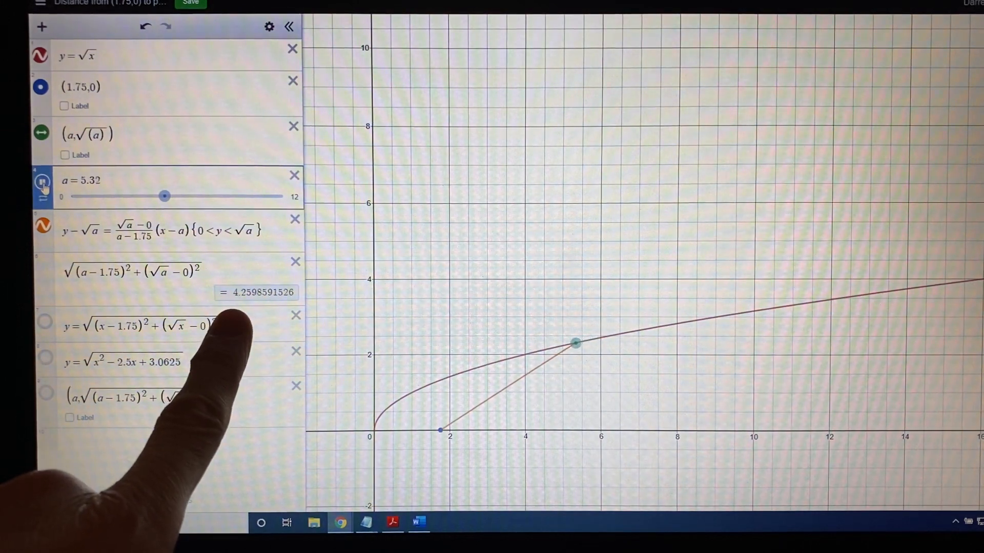
left_click_drag(165, 196, 155, 196)
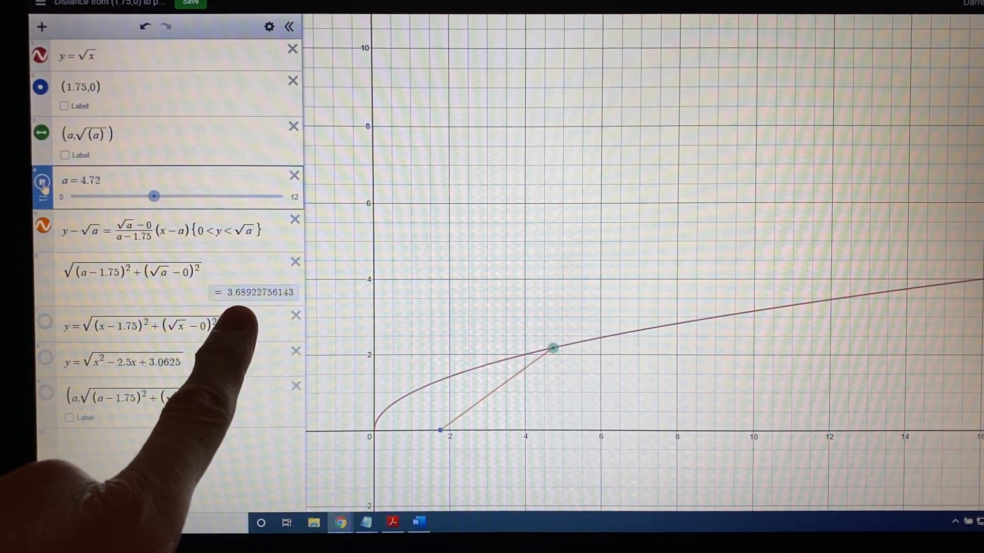
left_click_drag(154, 196, 143, 197)
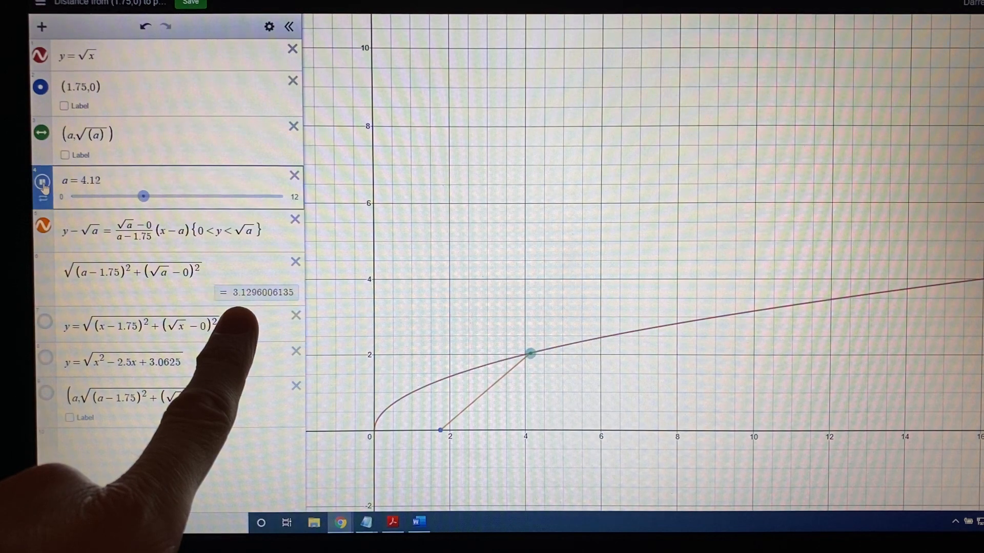
left_click_drag(143, 196, 132, 196)
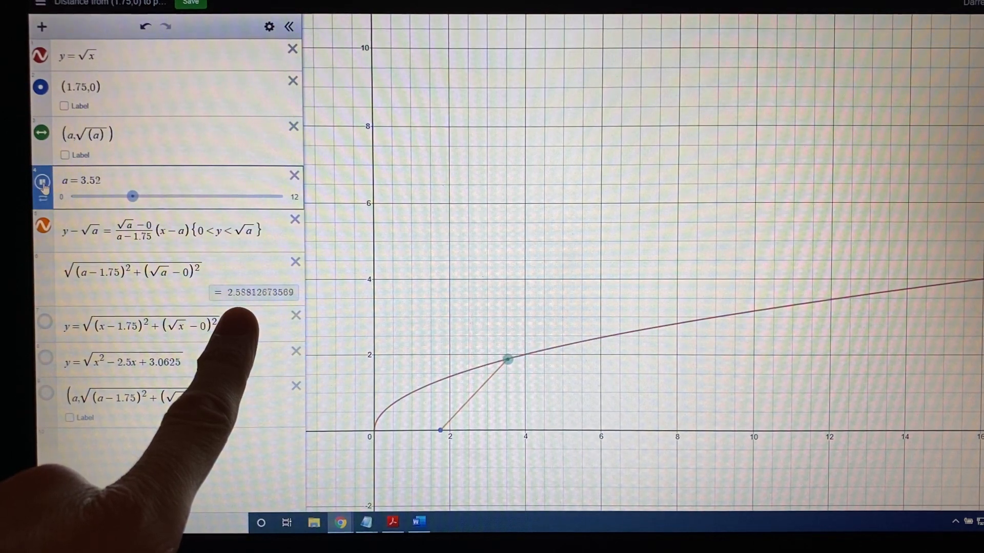
left_click_drag(132, 196, 123, 197)
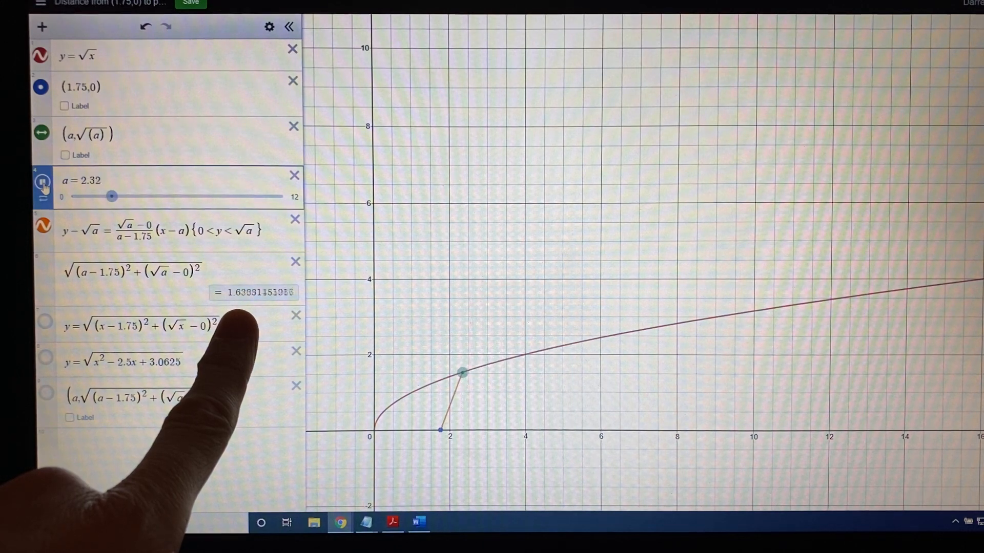
left_click_drag(112, 196, 100, 197)
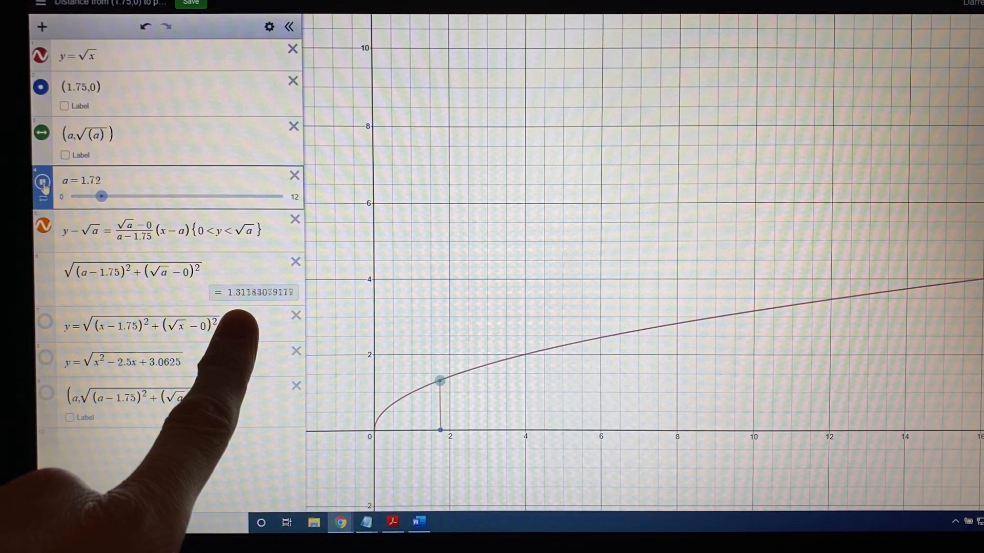
left_click_drag(101, 196, 89, 196)
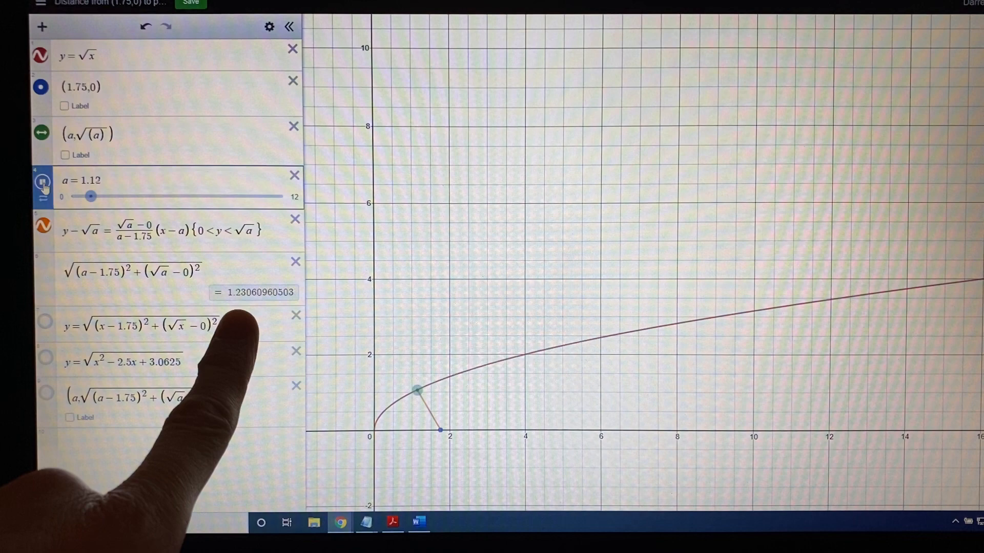
left_click_drag(89, 196, 80, 196)
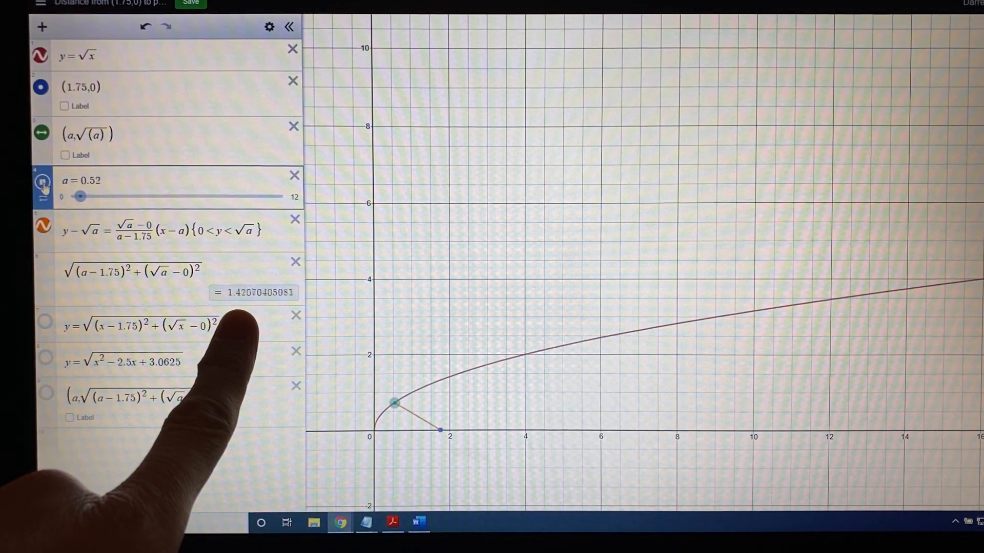
left_click_drag(81, 196, 72, 196)
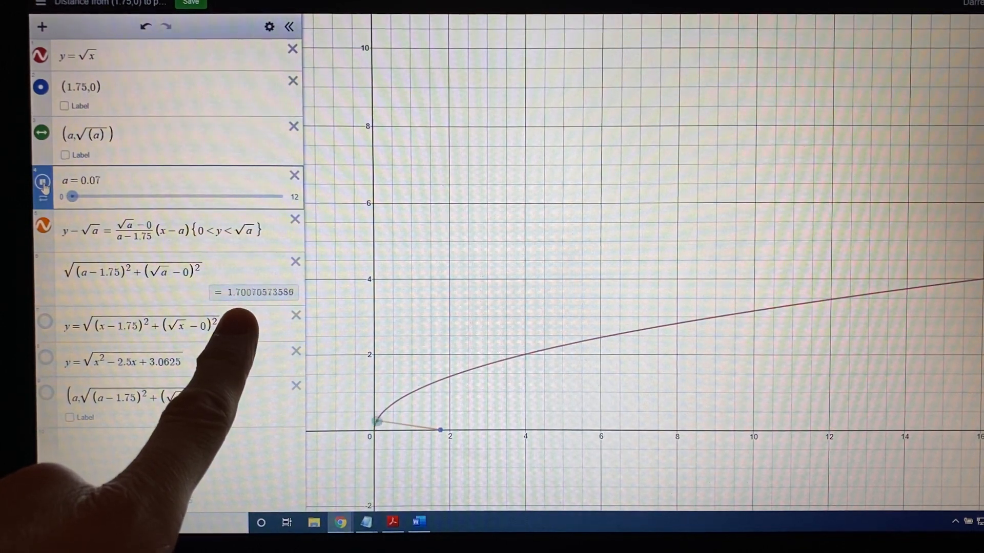
Raise a back up to about 5.67, distance growing to about 4.5865.
left_click_drag(73, 196, 81, 197)
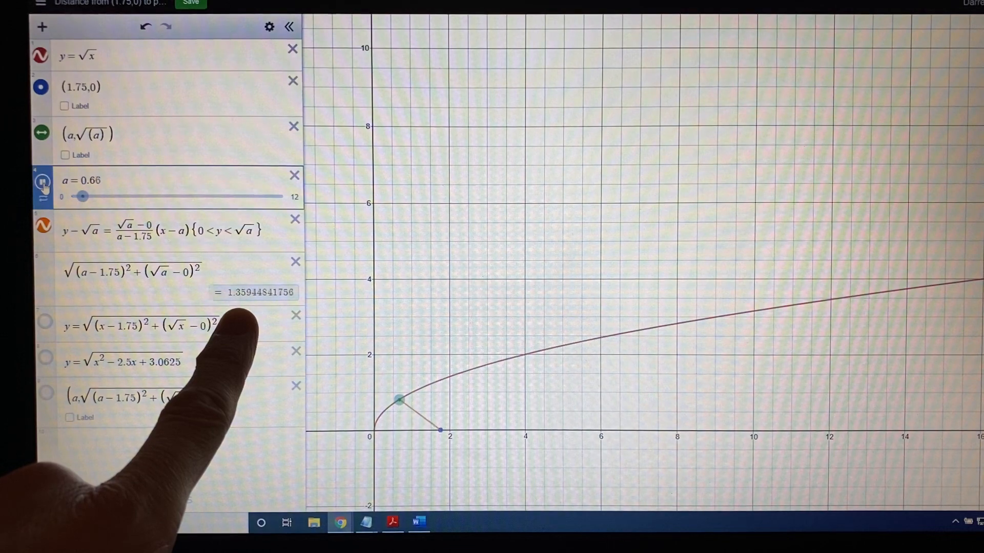
left_click_drag(81, 196, 93, 196)
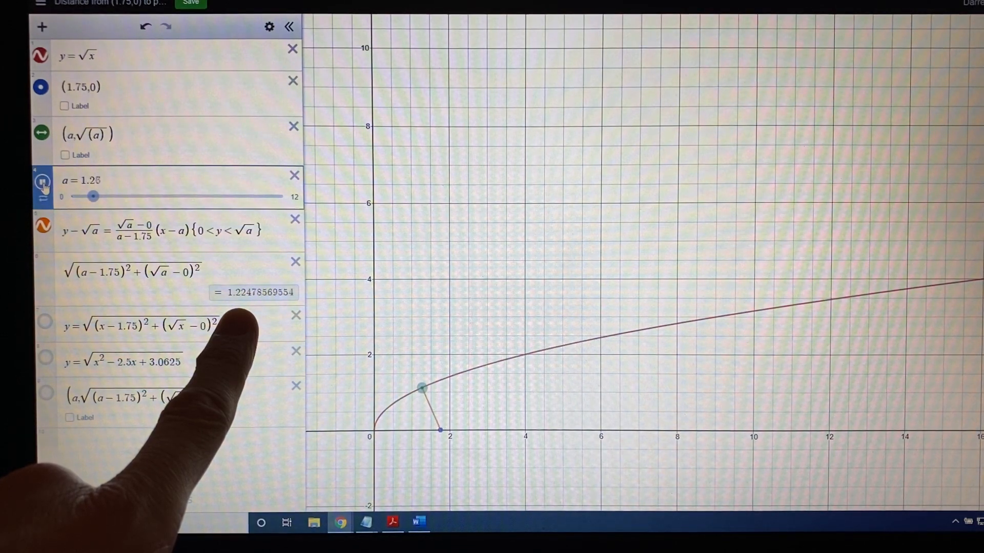
left_click_drag(93, 195, 104, 196)
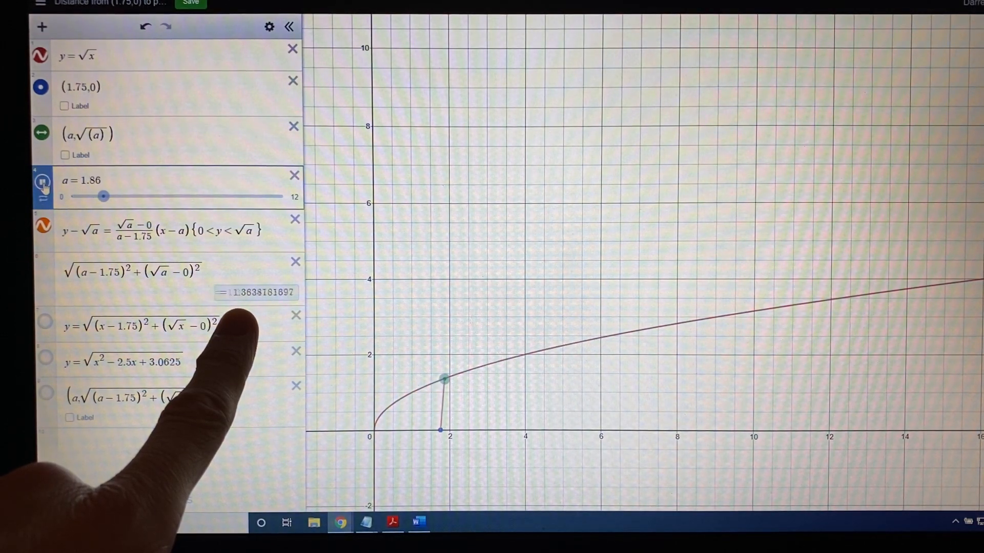
left_click_drag(104, 197, 113, 197)
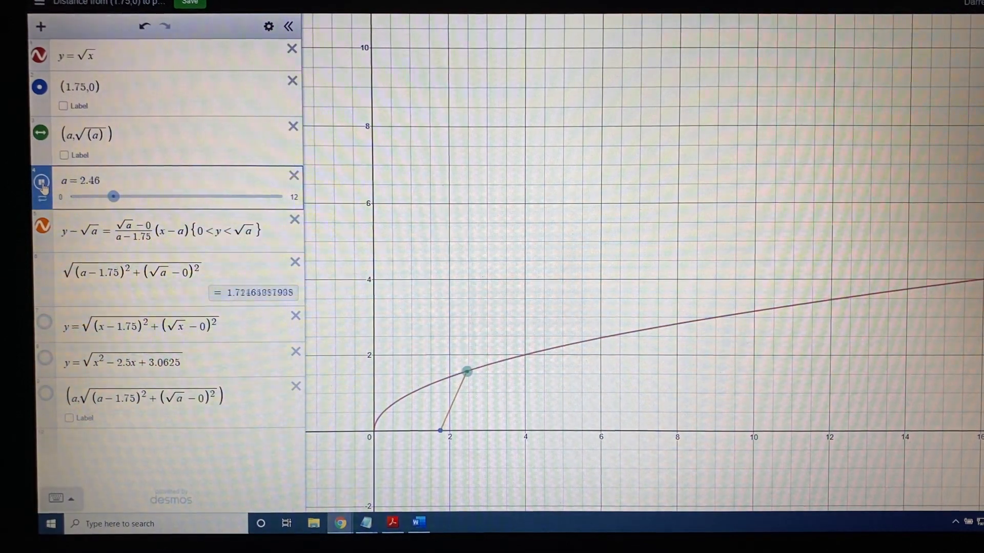
left_click_drag(113, 196, 124, 197)
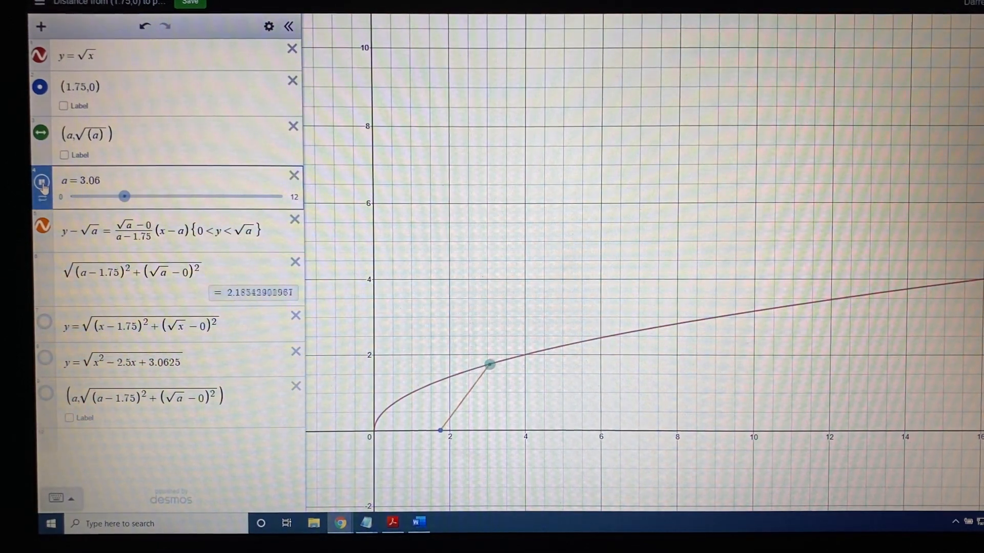
left_click_drag(124, 196, 134, 196)
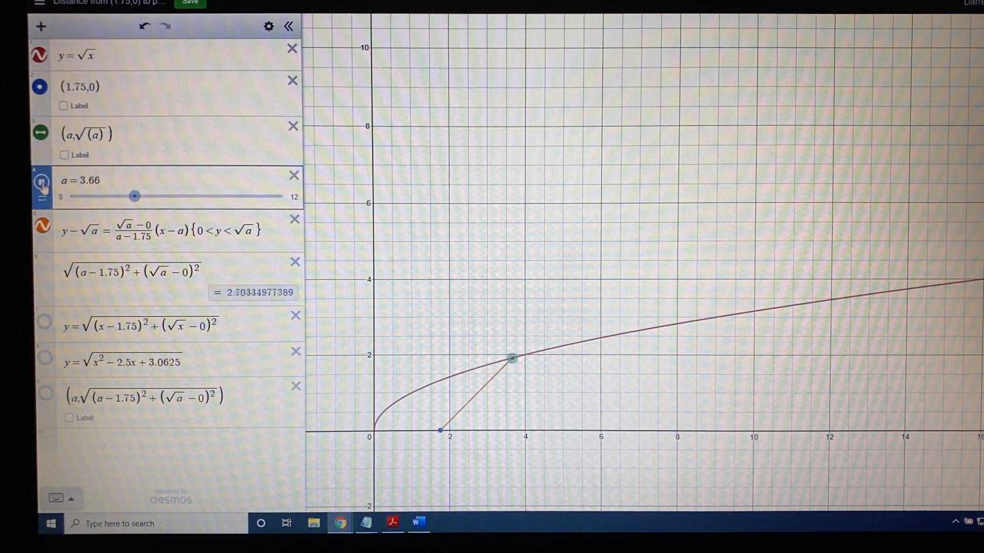
left_click_drag(134, 196, 145, 196)
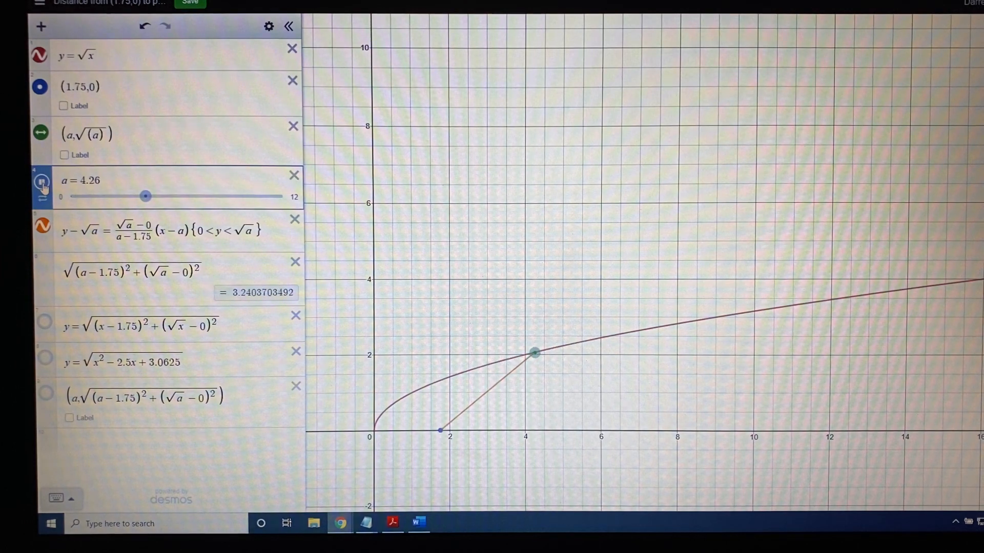
left_click_drag(145, 196, 156, 196)
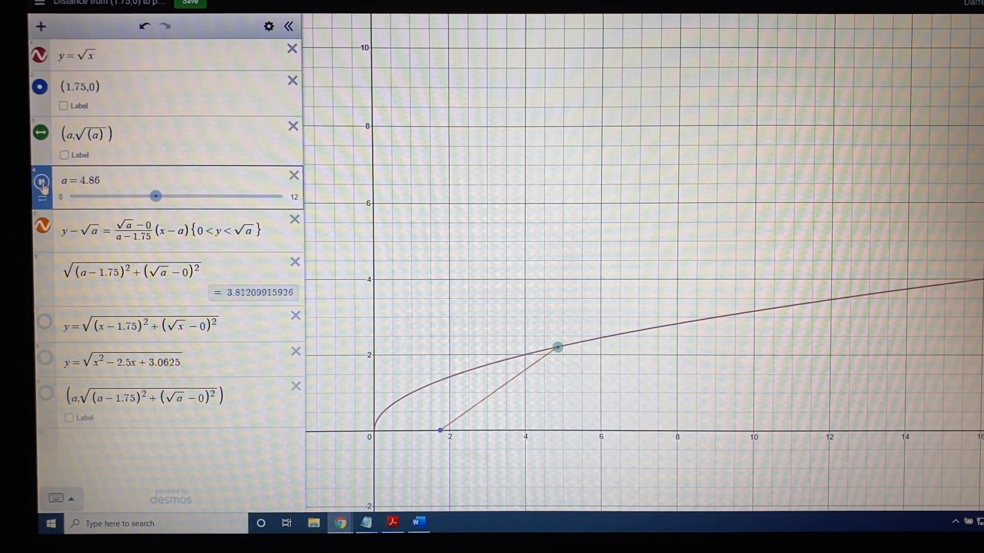
left_click_drag(156, 196, 166, 196)
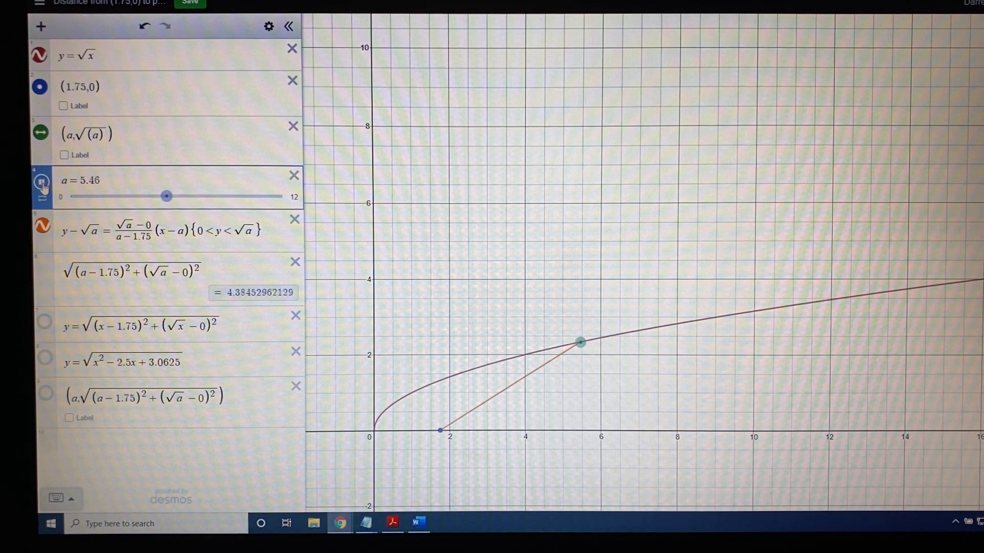
left_click_drag(166, 196, 170, 197)
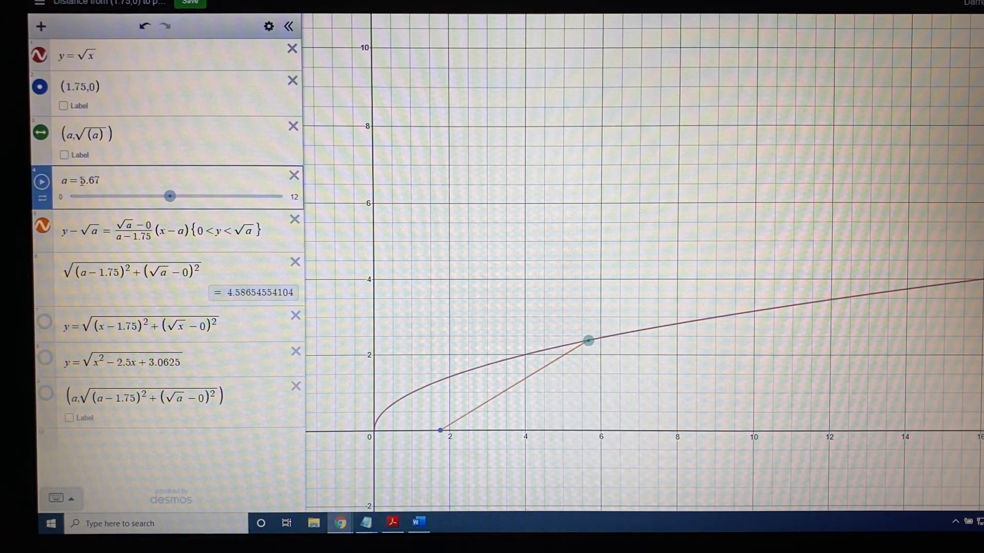
Enter a = 1.25 in the slider row, giving minimum distance ≈ 1.2247.
left_click(85, 181)
type("1")
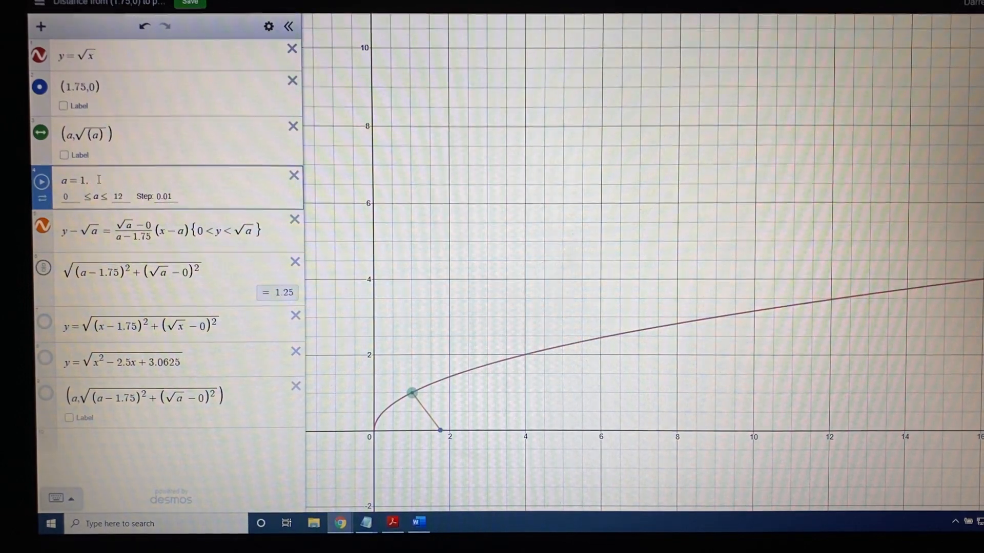
left_click_drag(411, 393, 421, 389)
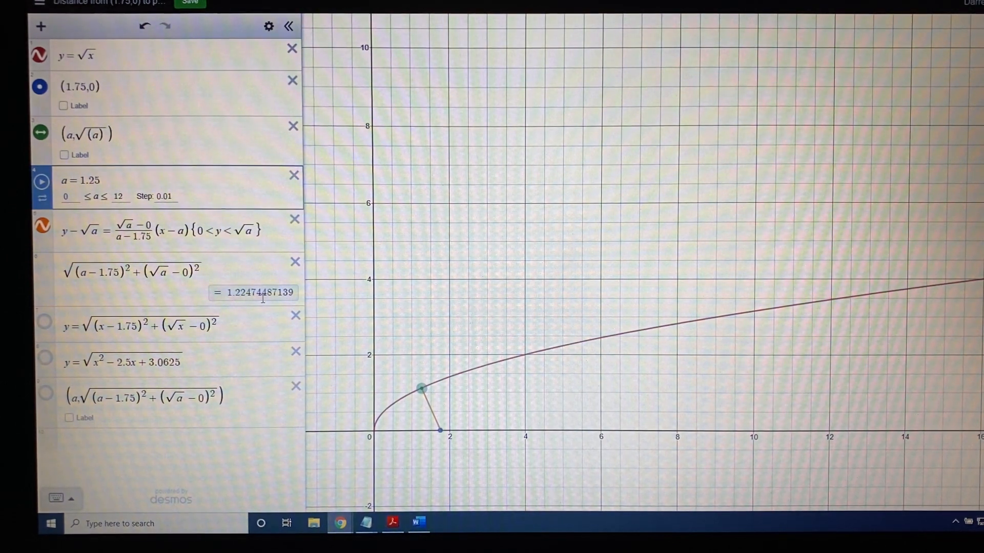
mouse_move(265, 377)
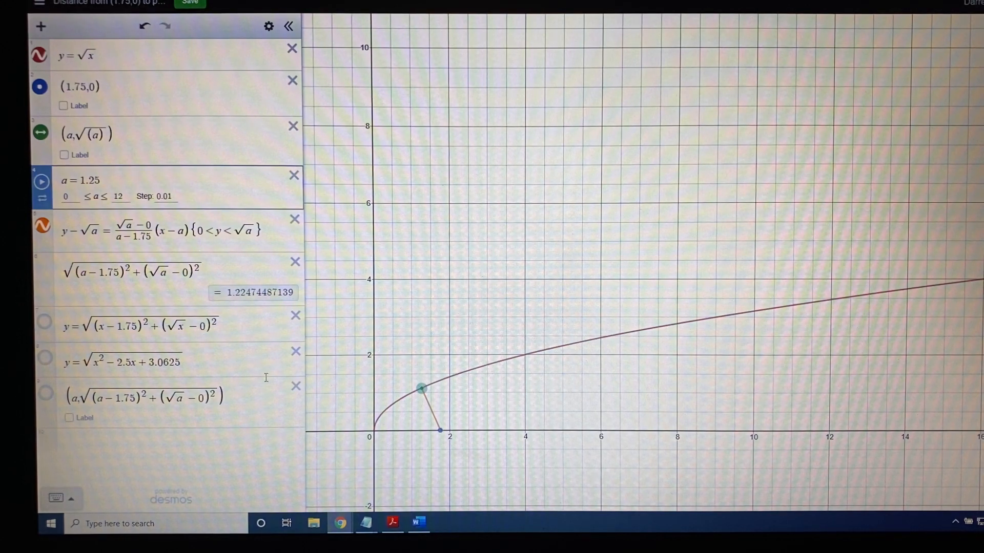
mouse_move(423, 450)
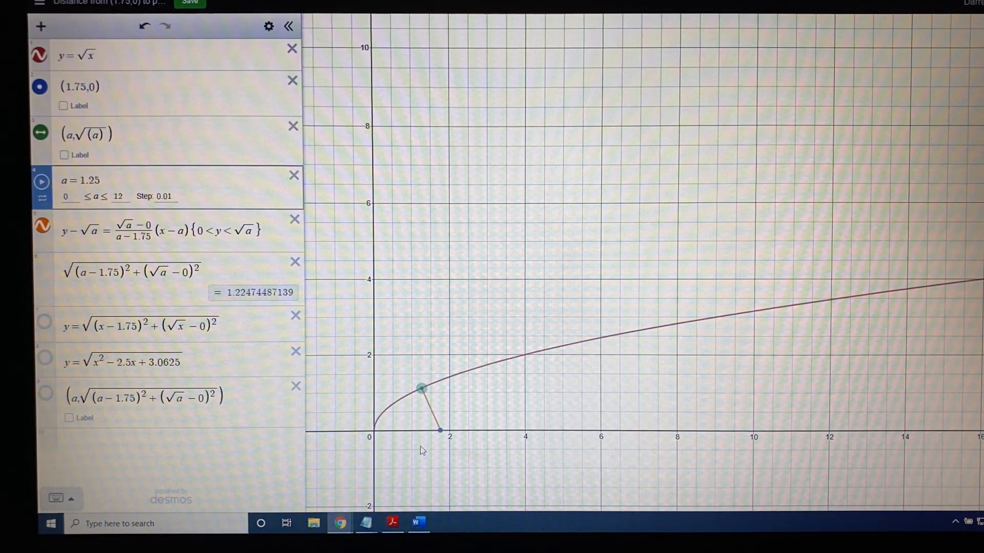